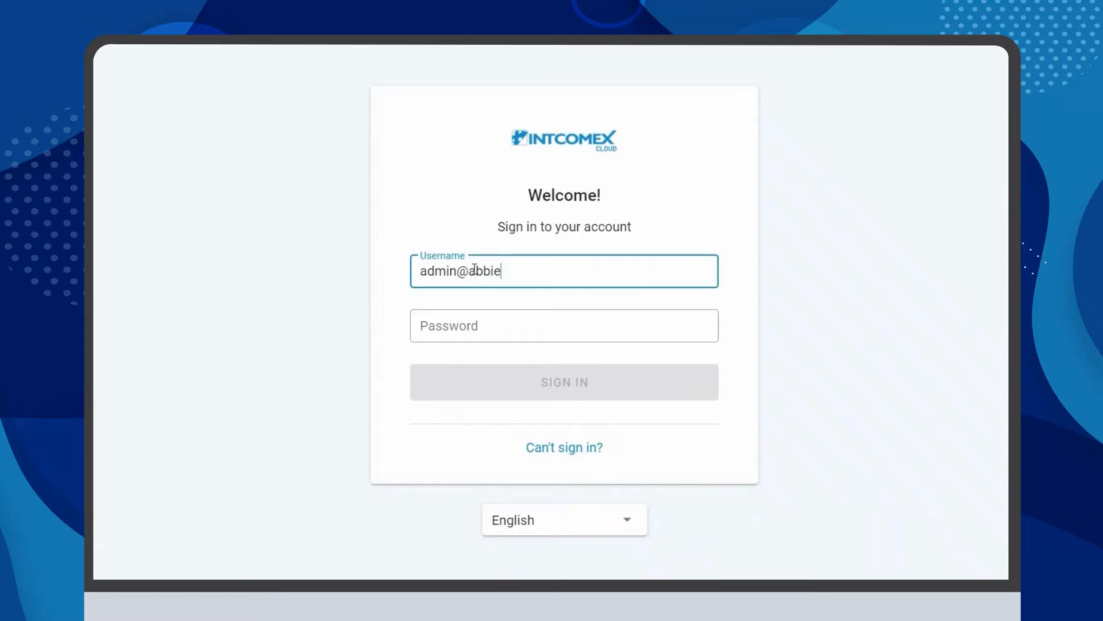
Sign in with the account username and password
{"action": "left_click", "coordinate": [563, 382]}
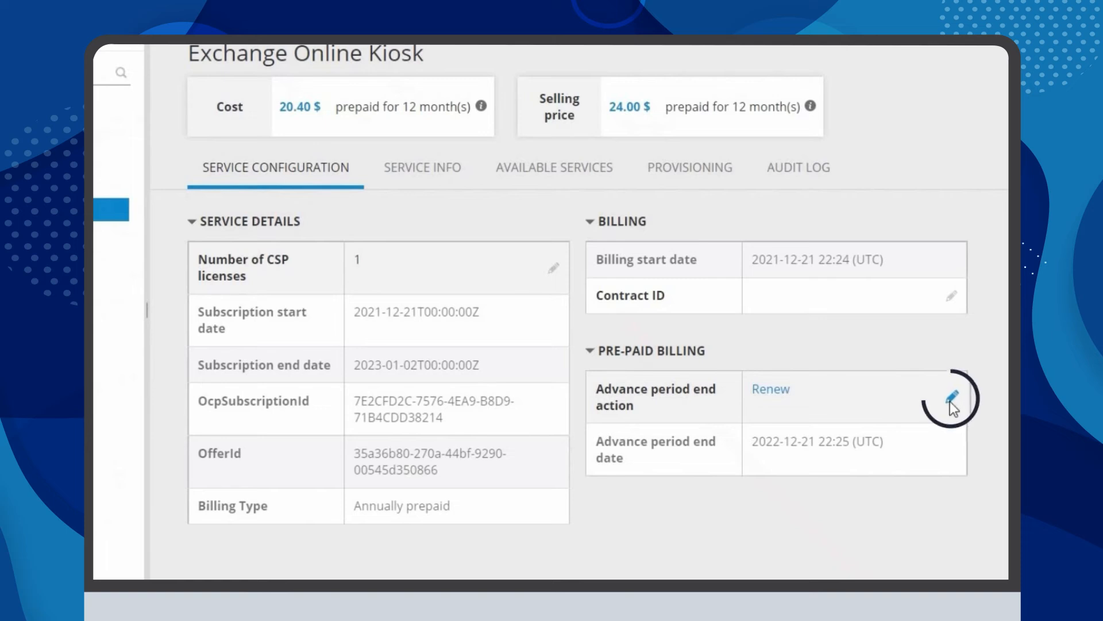
Set the Exchange Online Kiosk advance period end action to Terminate instead of Renew
{"action": "left_click", "coordinate": [951, 399]}
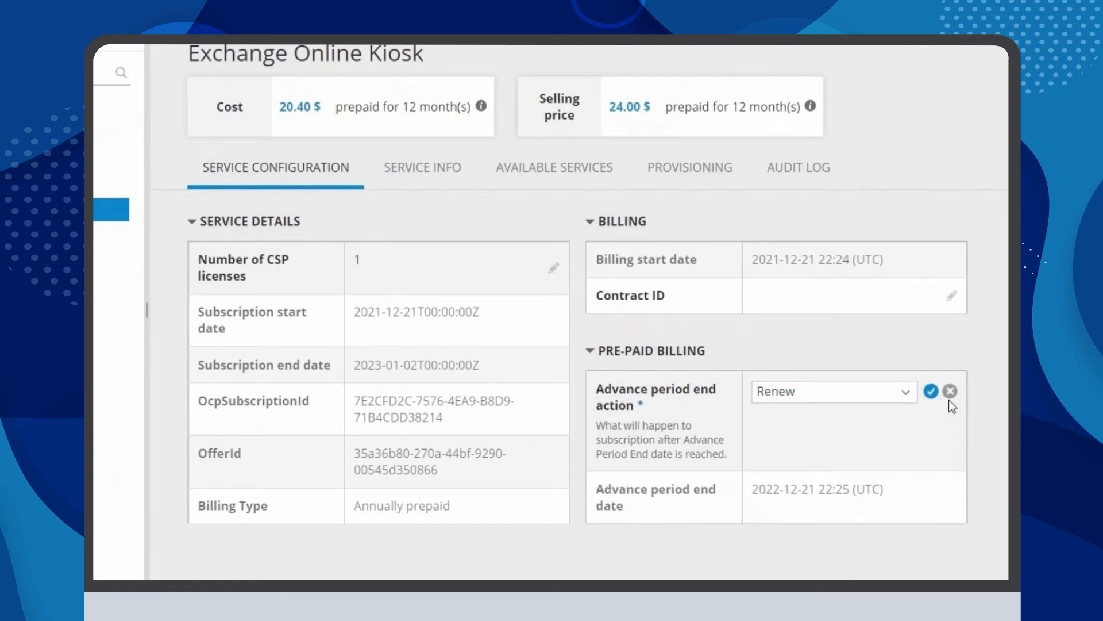
{"action": "left_click", "coordinate": [833, 391]}
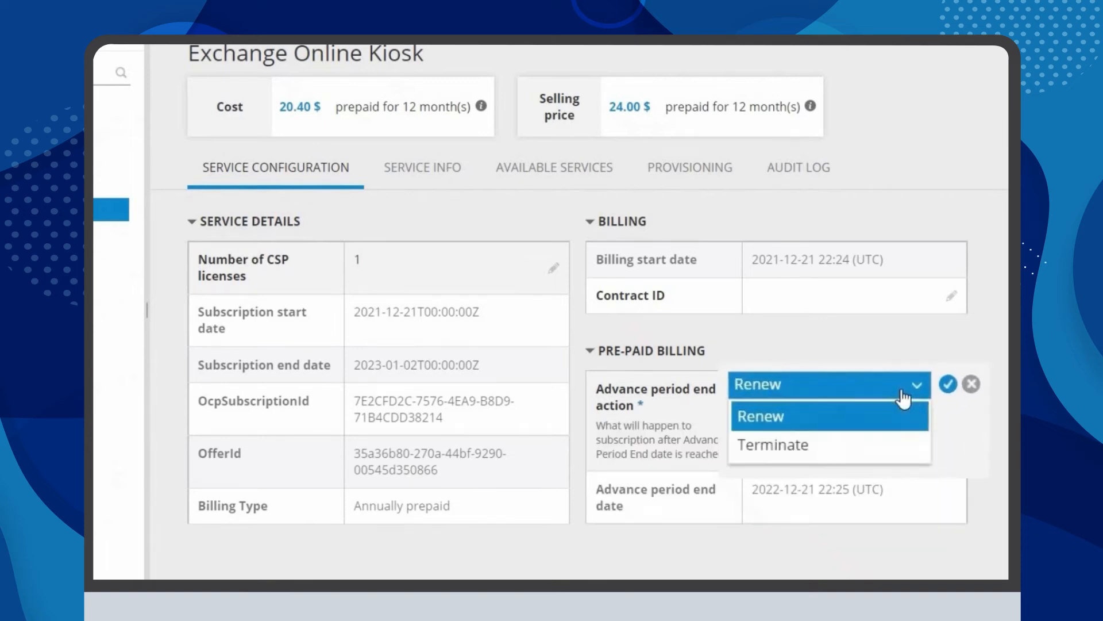
{"action": "left_click", "coordinate": [773, 444]}
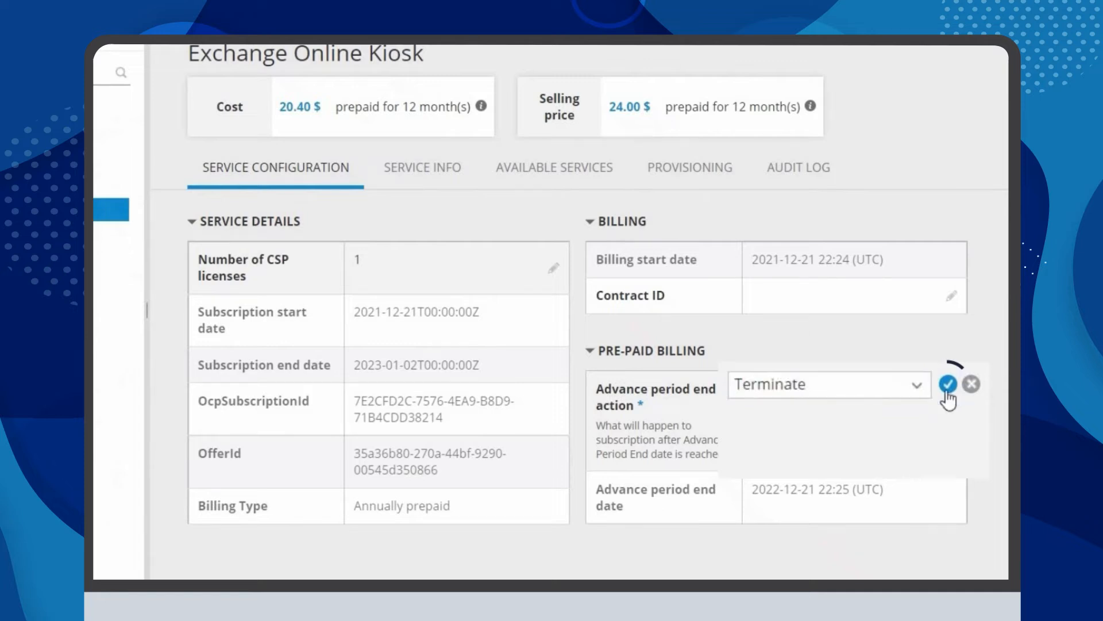
{"action": "left_click", "coordinate": [947, 384]}
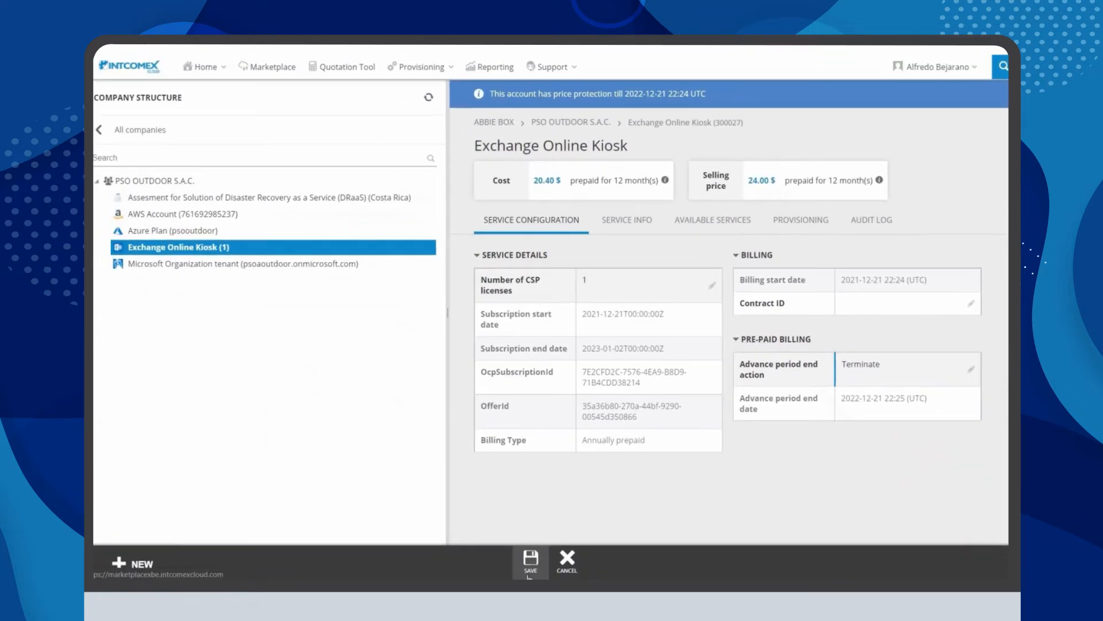
Save the subscription so the Terminate end action is kept
{"action": "left_click", "coordinate": [530, 556]}
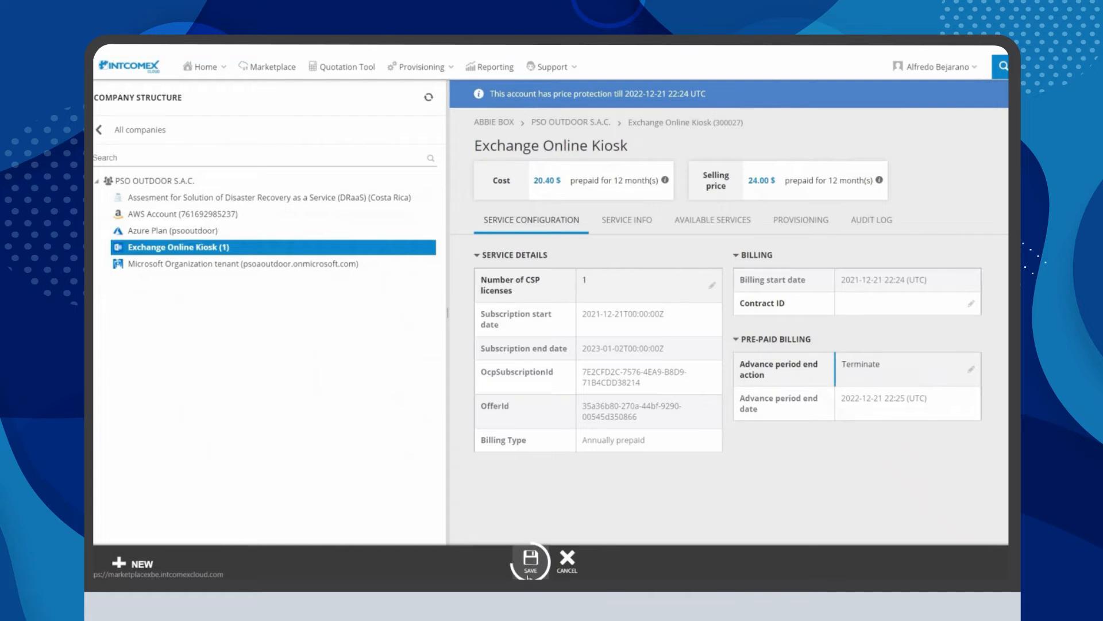
{"action": "left_click", "coordinate": [529, 562]}
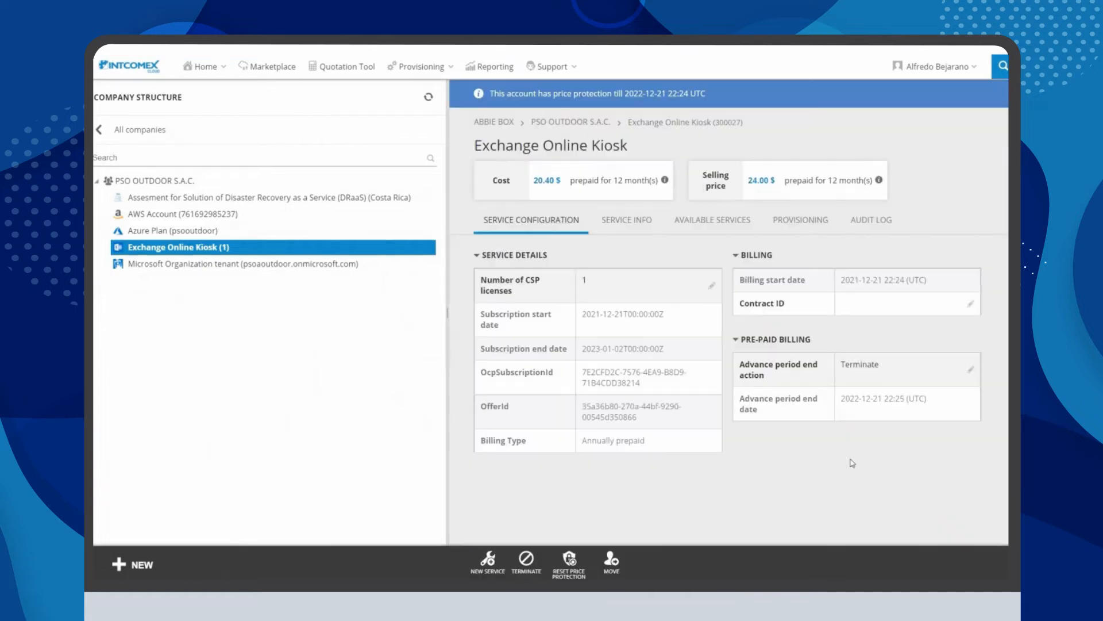